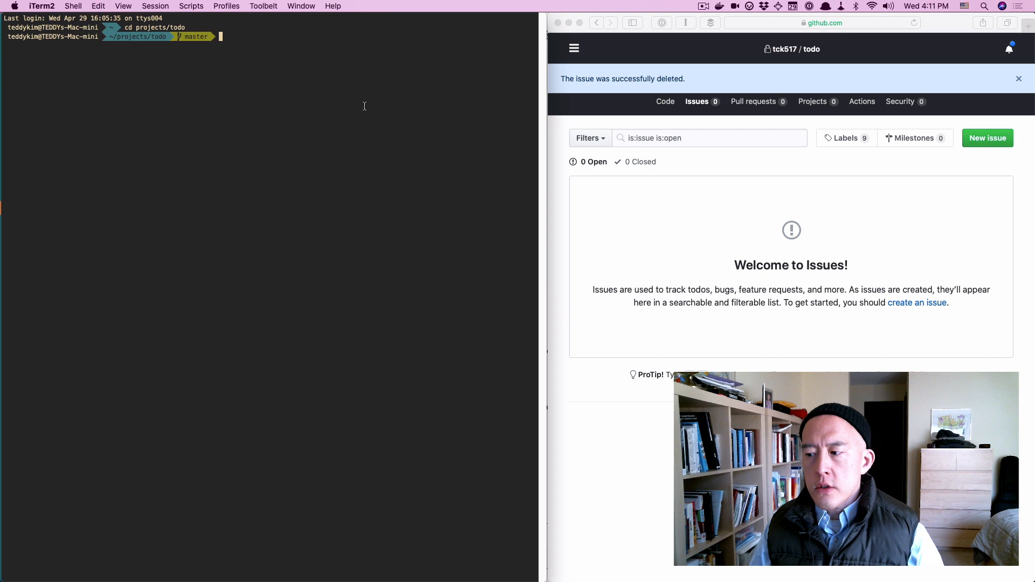
Verify ghi's install path, list its commands with `ghi help`, and launch `ghi open` for a new issue.
{"action": "type", "text": "which"}
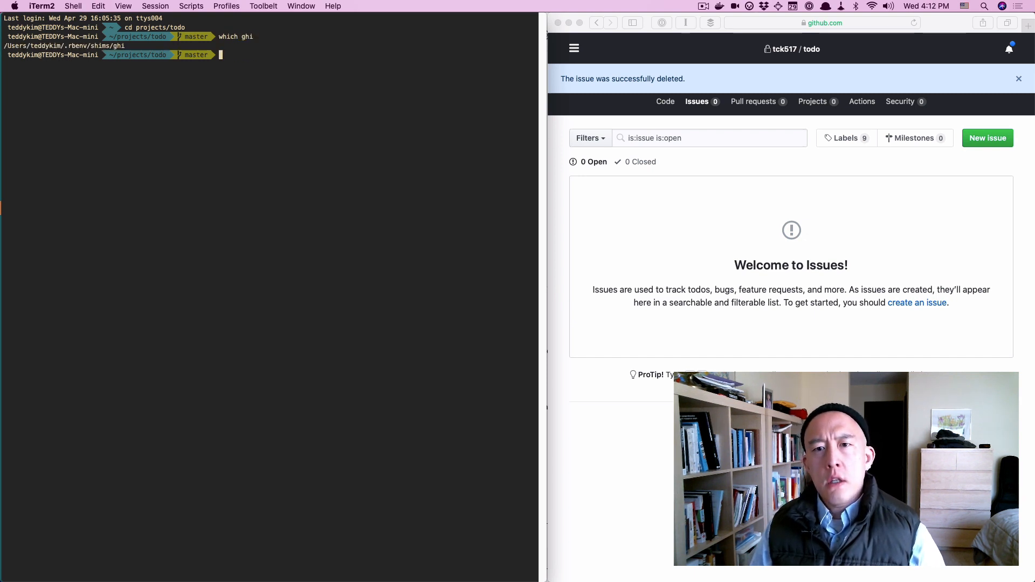
{"action": "type", "text": "ghi help"}
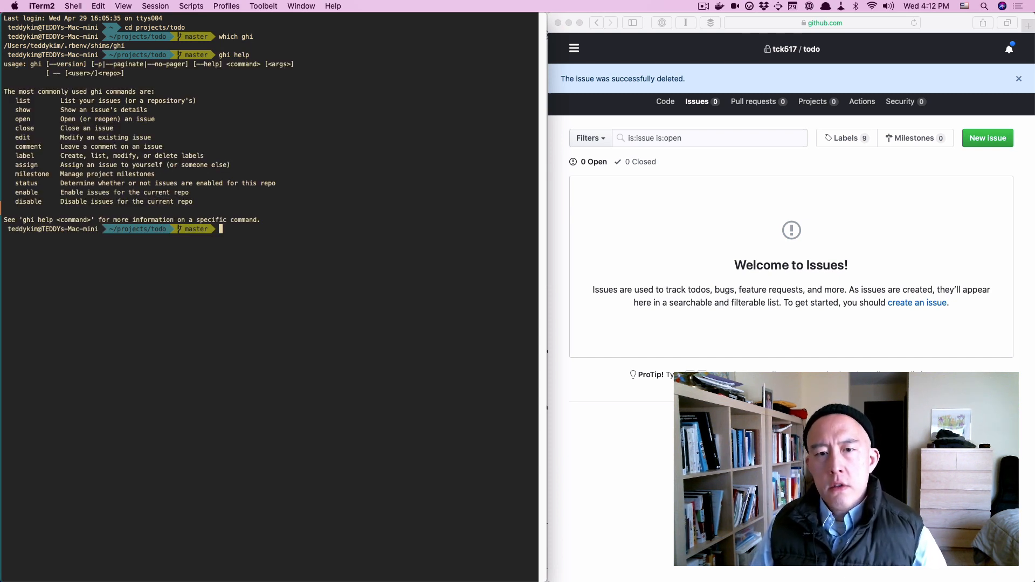
{"action": "type", "text": "g"}
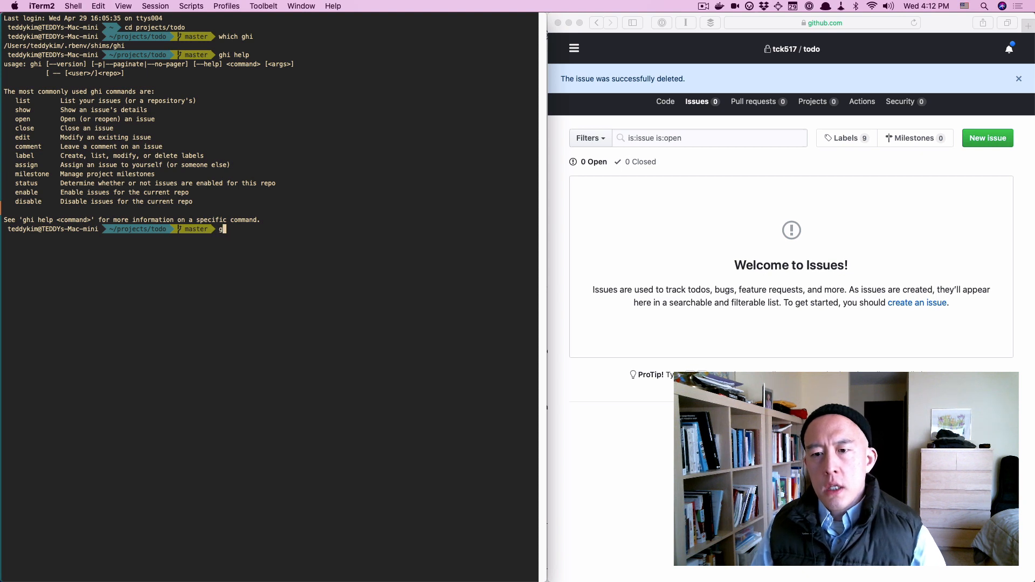
{"action": "type", "text": "hi op"}
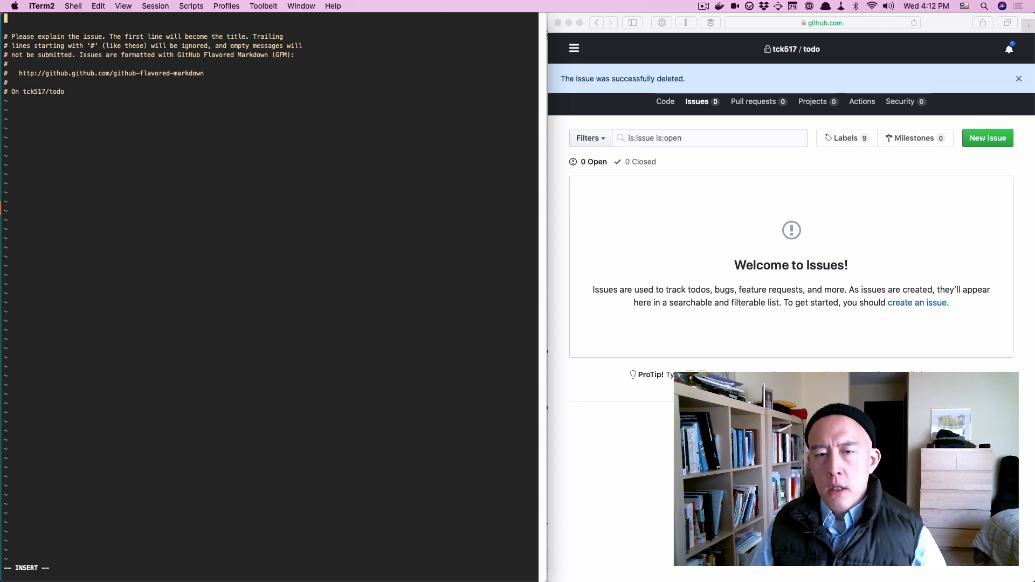
Submit a new issue titled 'Buy milk' with body '1 jug 2%' by saving the editor with :wq!
{"action": "type", "text": "Buy milk"}
{"action": "left_click", "coordinate": [268, 27]}
{"action": "type", "text": "1 jug 2"}
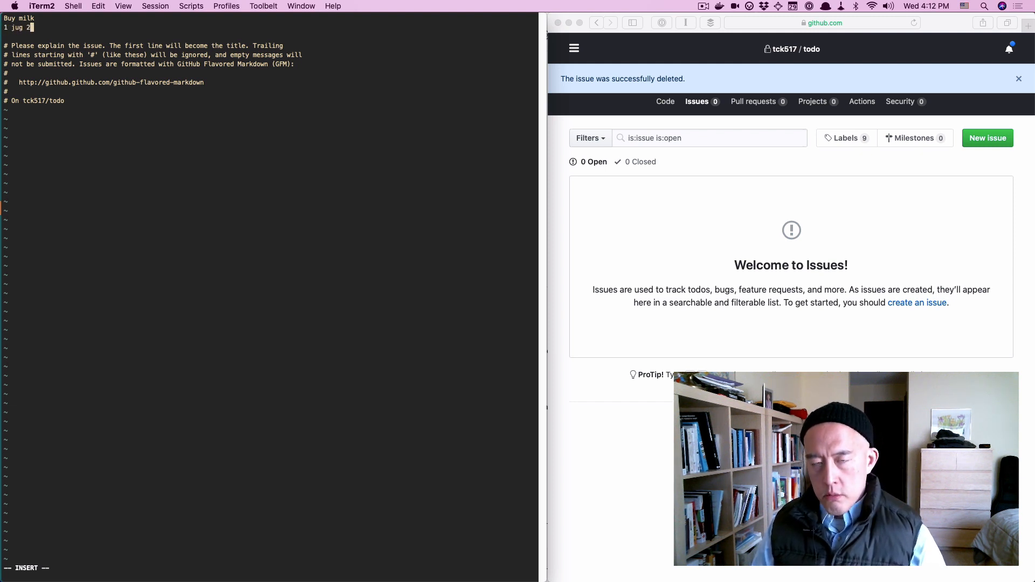
{"action": "type", "text": ":wq!"}
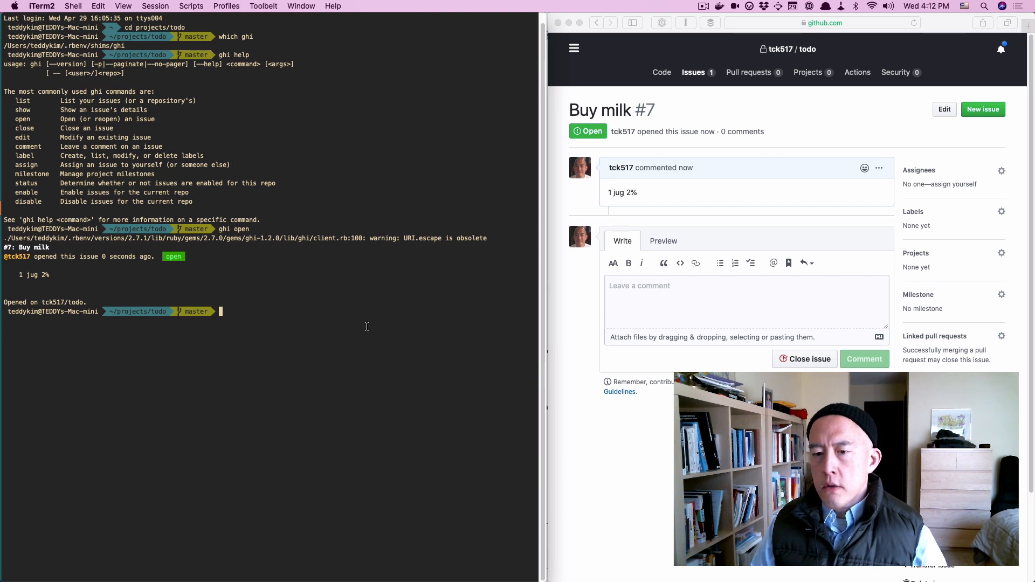
Launch the comment editor for issue #7 with `ghi comment 7`.
{"action": "type", "text": "ghi comment"}
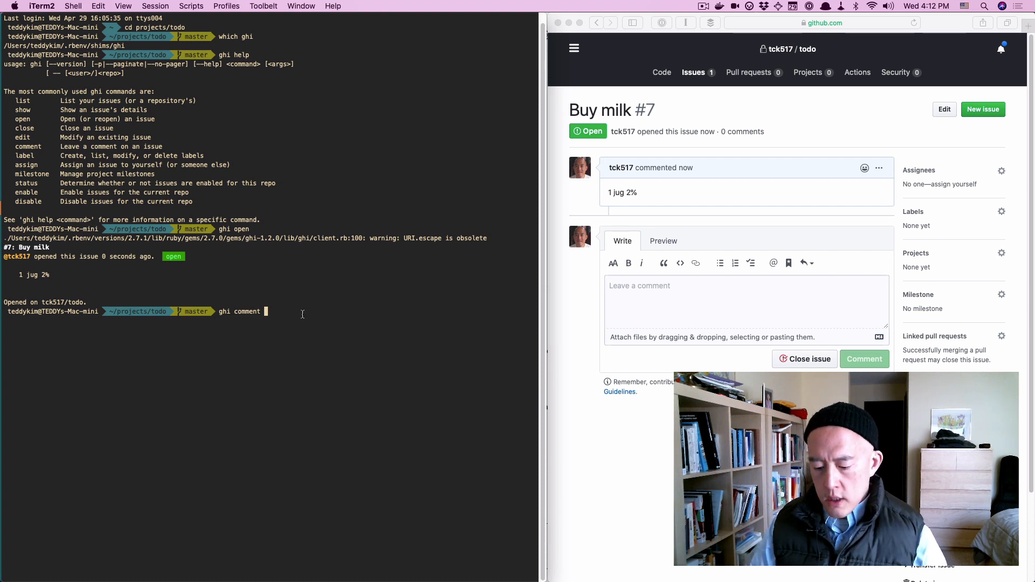
{"action": "key", "text": "Return"}
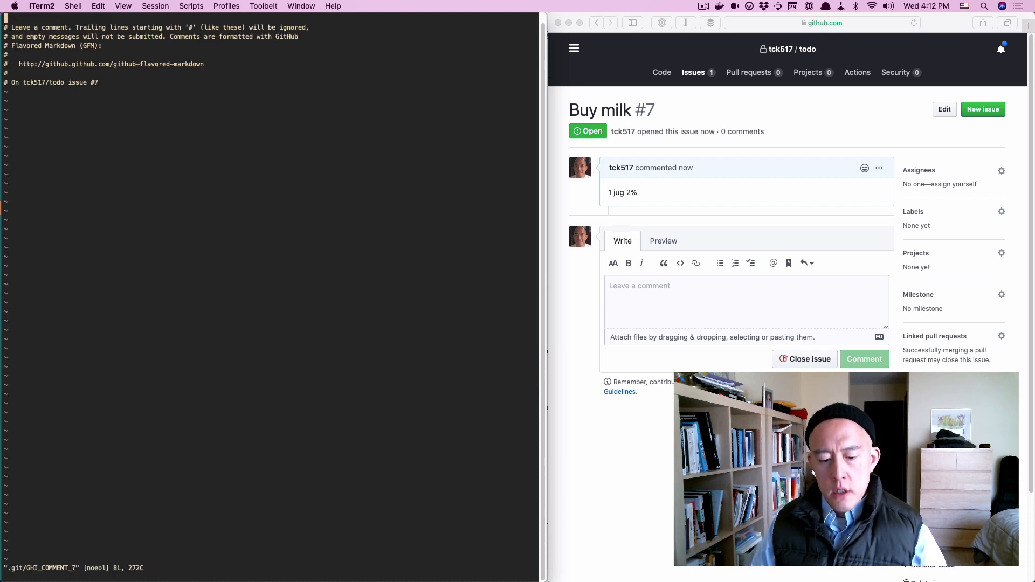
Post the comment "don't forget the skim" on issue #7.
{"action": "type", "text": "don't"}
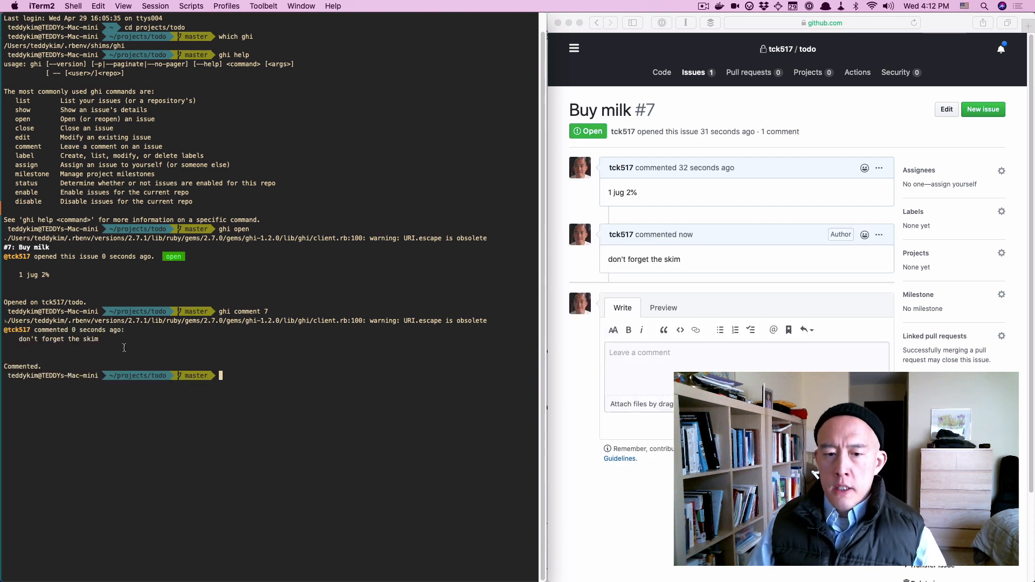
{"action": "mouse_move", "coordinate": [645, 254]}
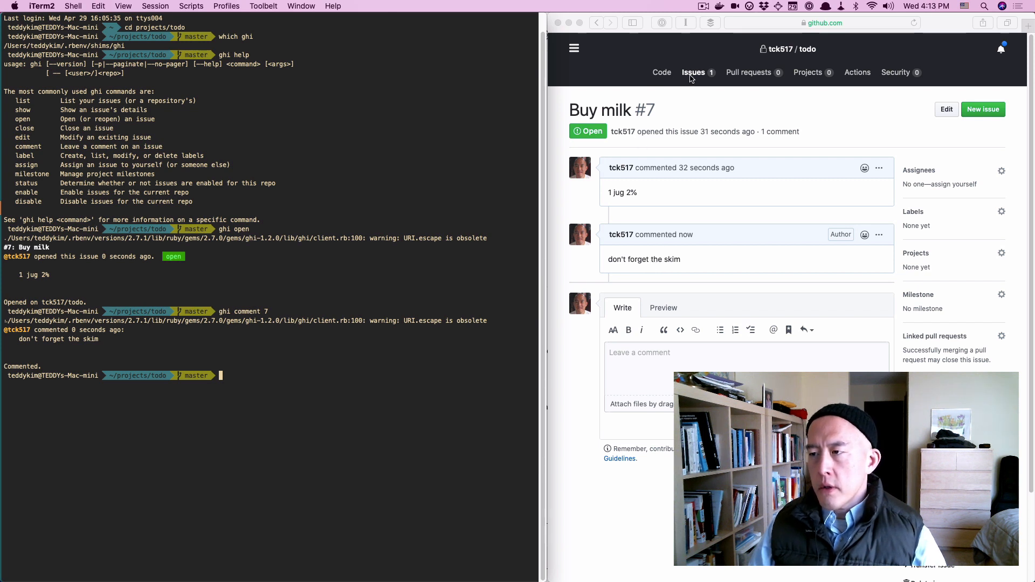
Show the repo's Issues list on GitHub and list open issues with `ghi`, both showing only Buy milk.
{"action": "left_click", "coordinate": [694, 73]}
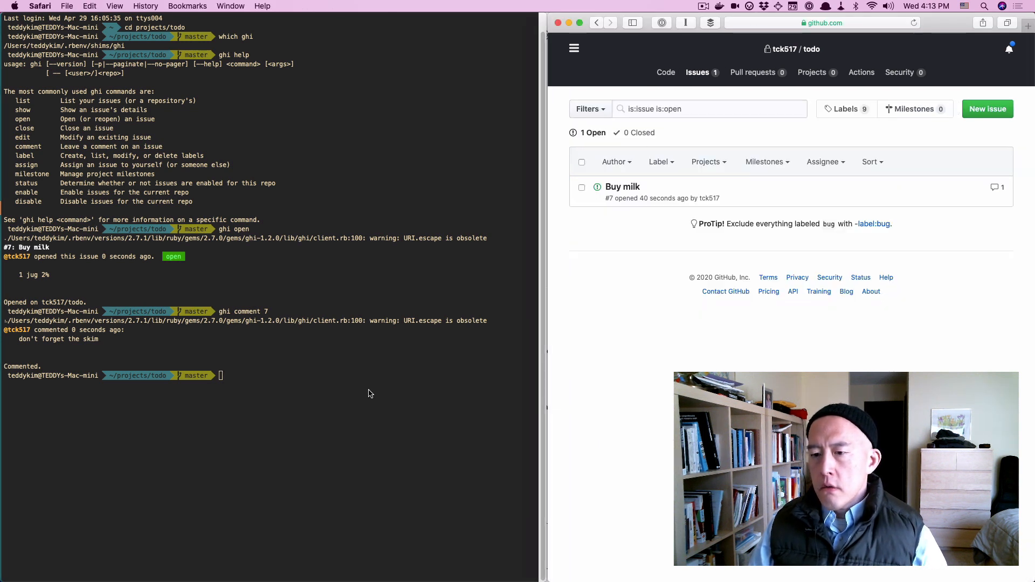
{"action": "type", "text": "ghi"}
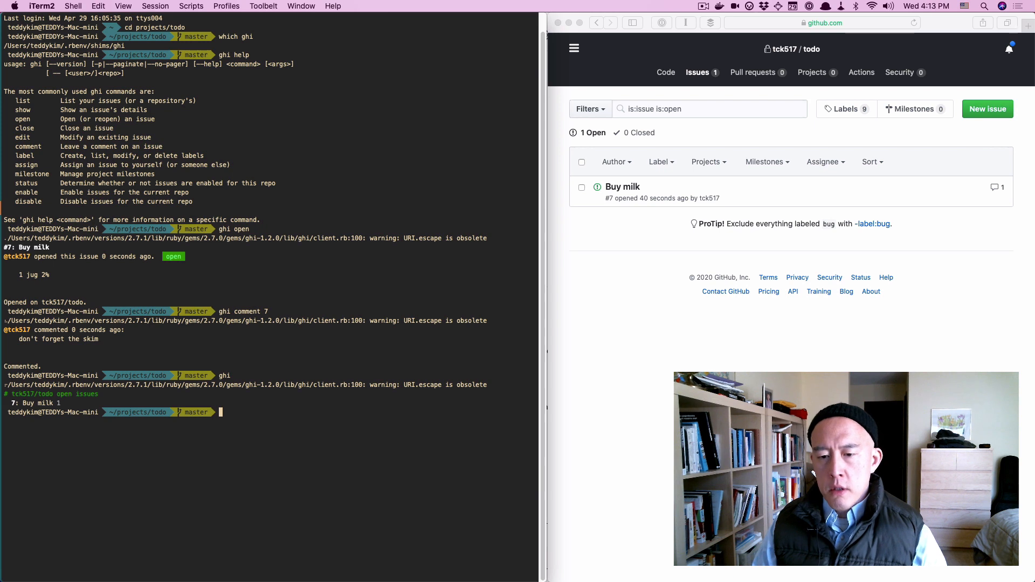
Close issue #7 with `ghi close 7`, leaving no open issues.
{"action": "type", "text": "ghi"}
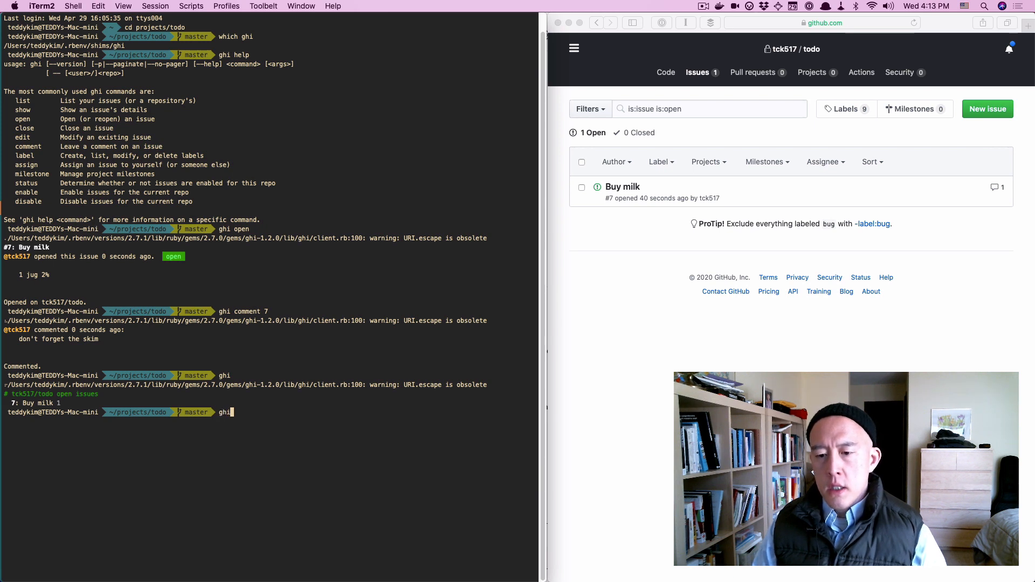
{"action": "type", "text": "close 7"}
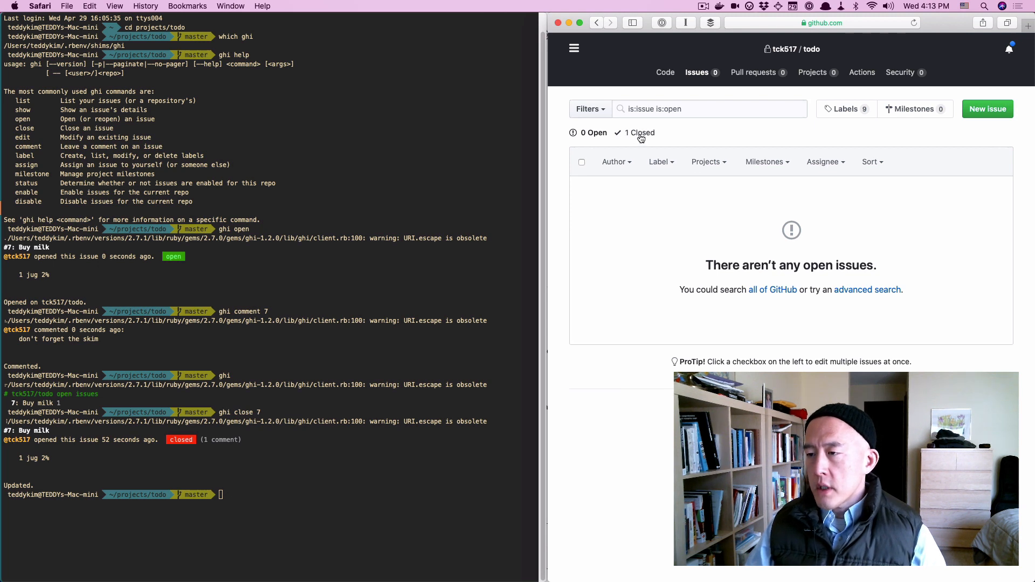
Show the '1 Closed' issues list, where Buy milk #7 appears as closed.
{"action": "left_click", "coordinate": [637, 132]}
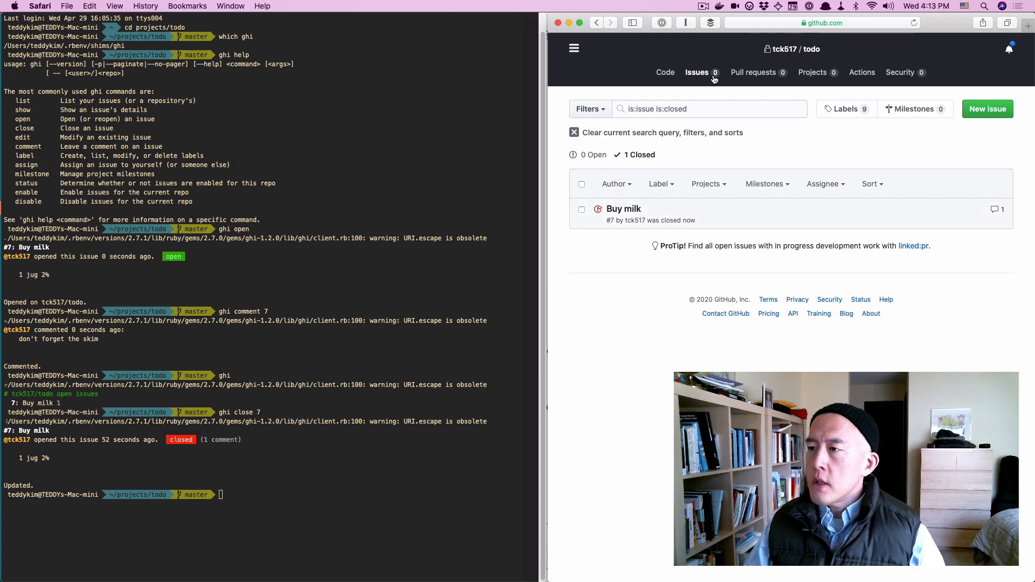
{"action": "mouse_move", "coordinate": [748, 239]}
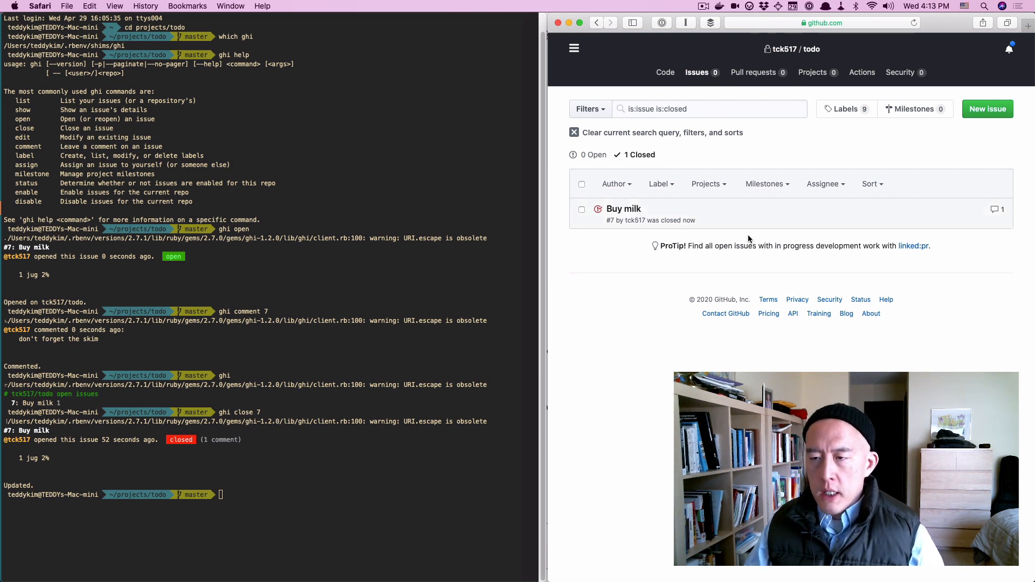
{"action": "mouse_move", "coordinate": [672, 335]}
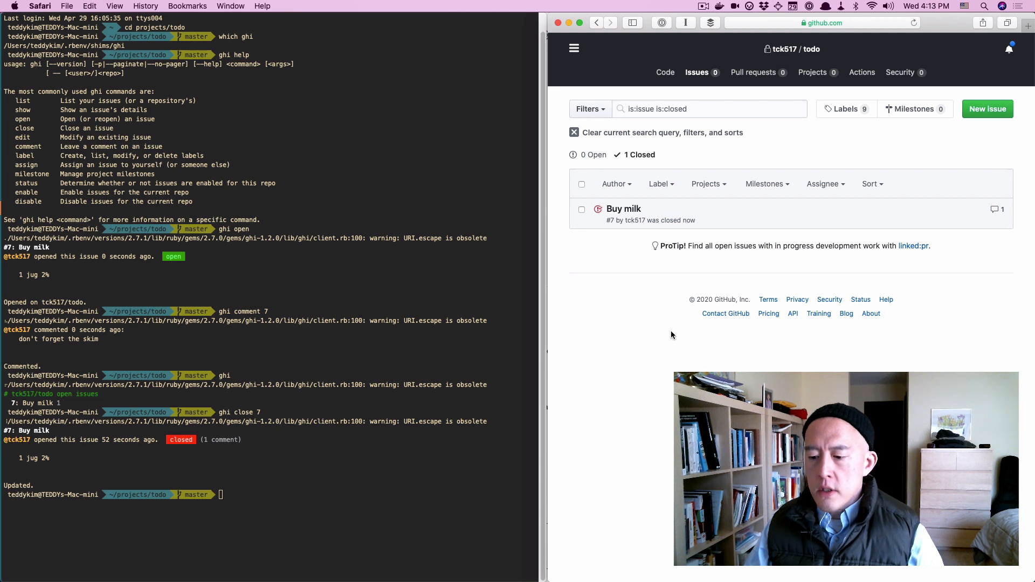